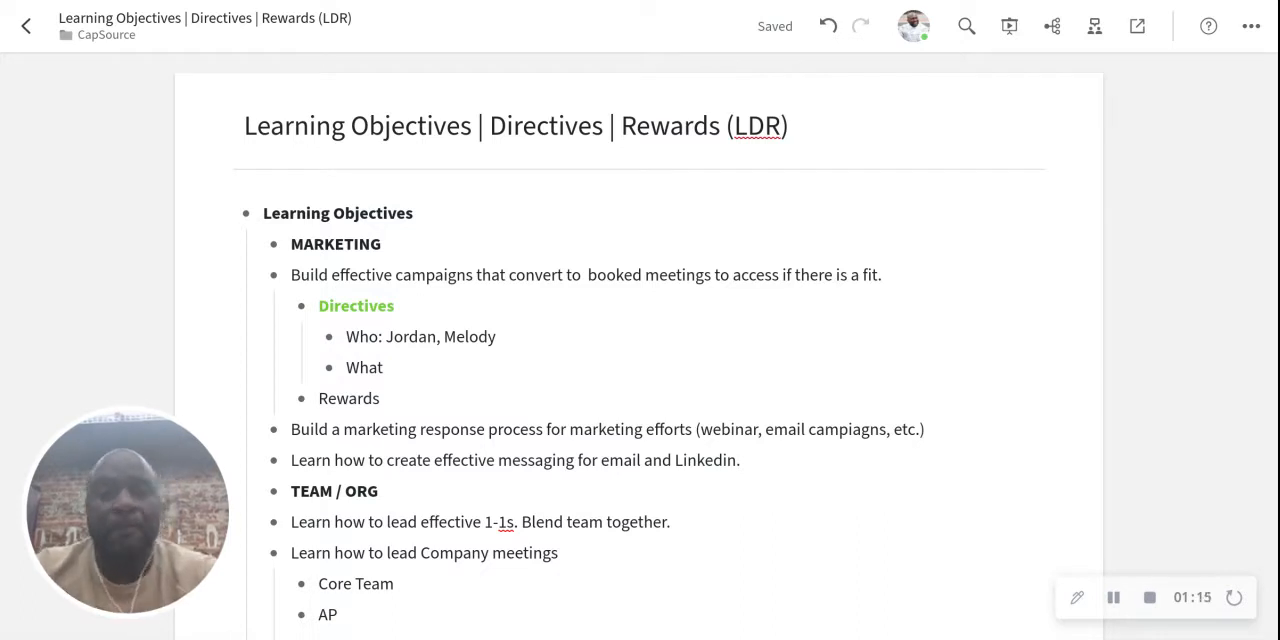
# - Scroll down the document to the Rewards bullet under Marketing's Directives
pyautogui.scroll(-3)
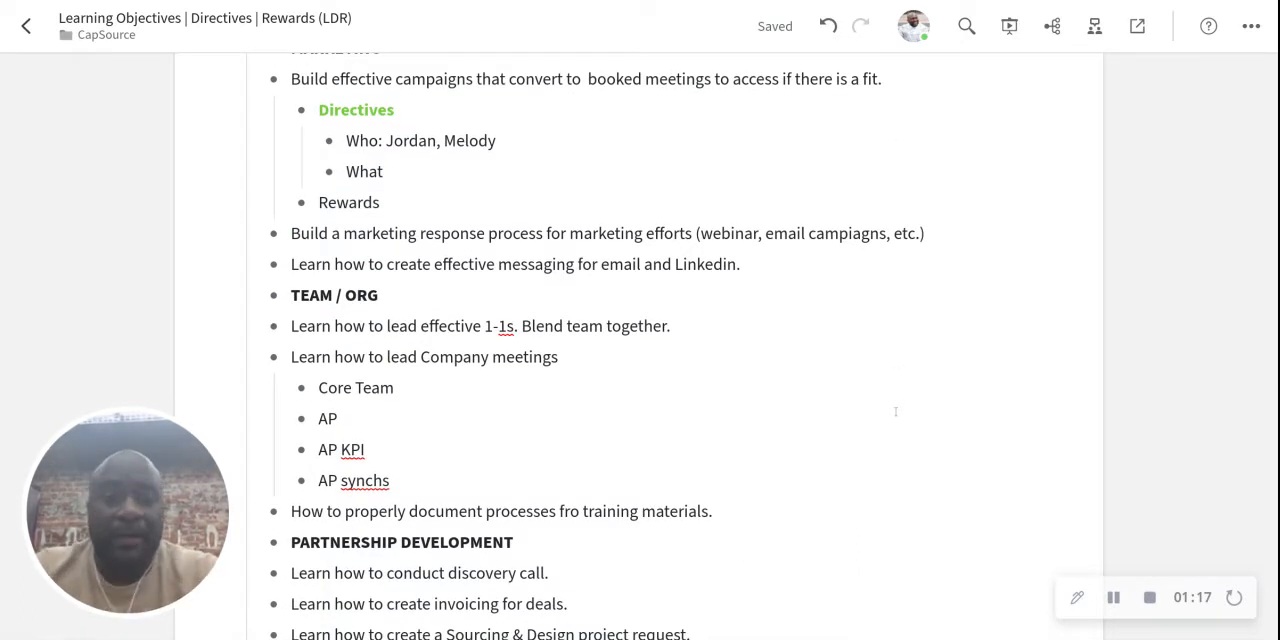
pyautogui.scroll(-3)
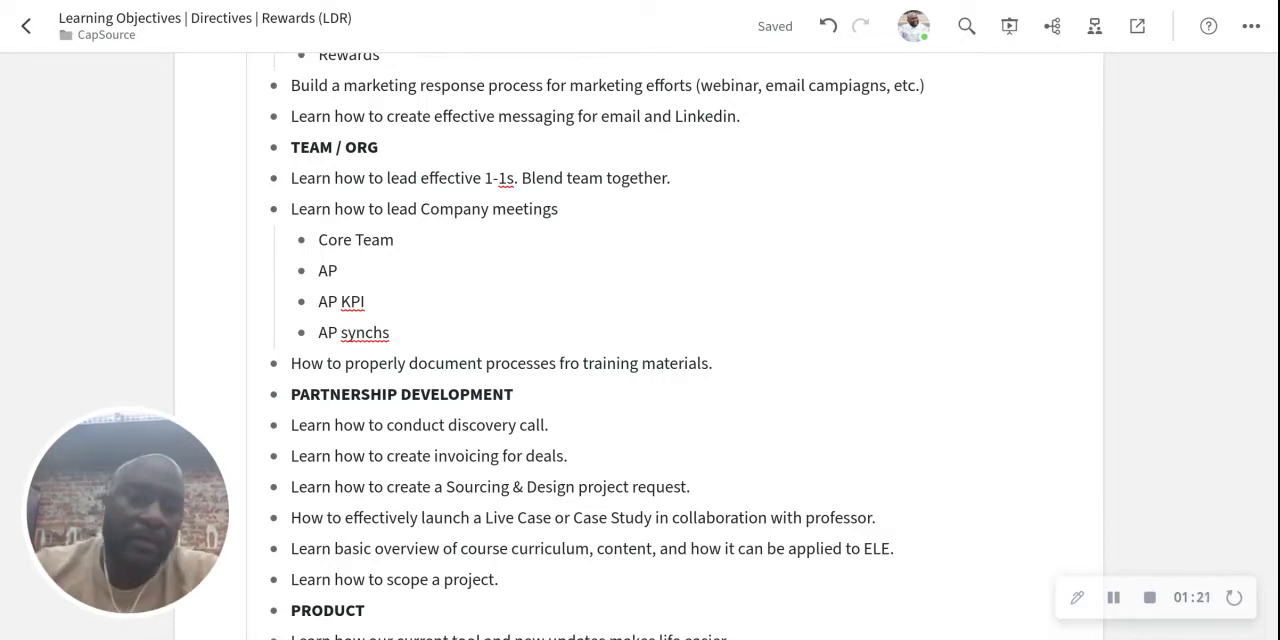
pyautogui.scroll(-3)
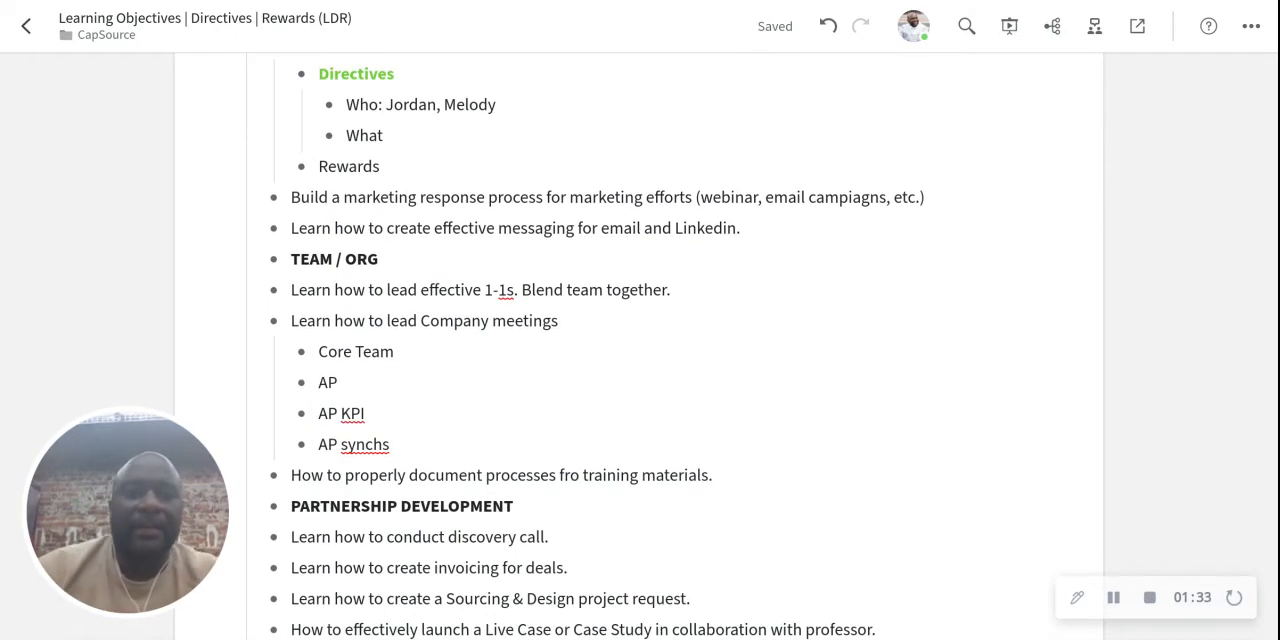
pyautogui.scroll(-3)
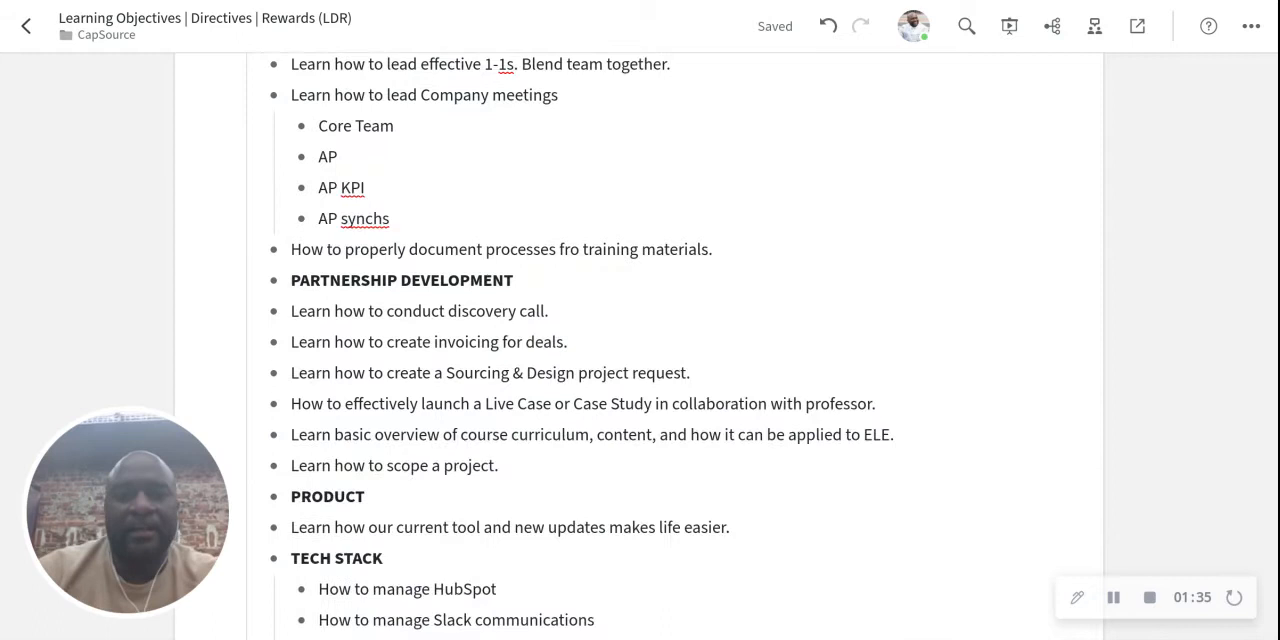
pyautogui.scroll(-3)
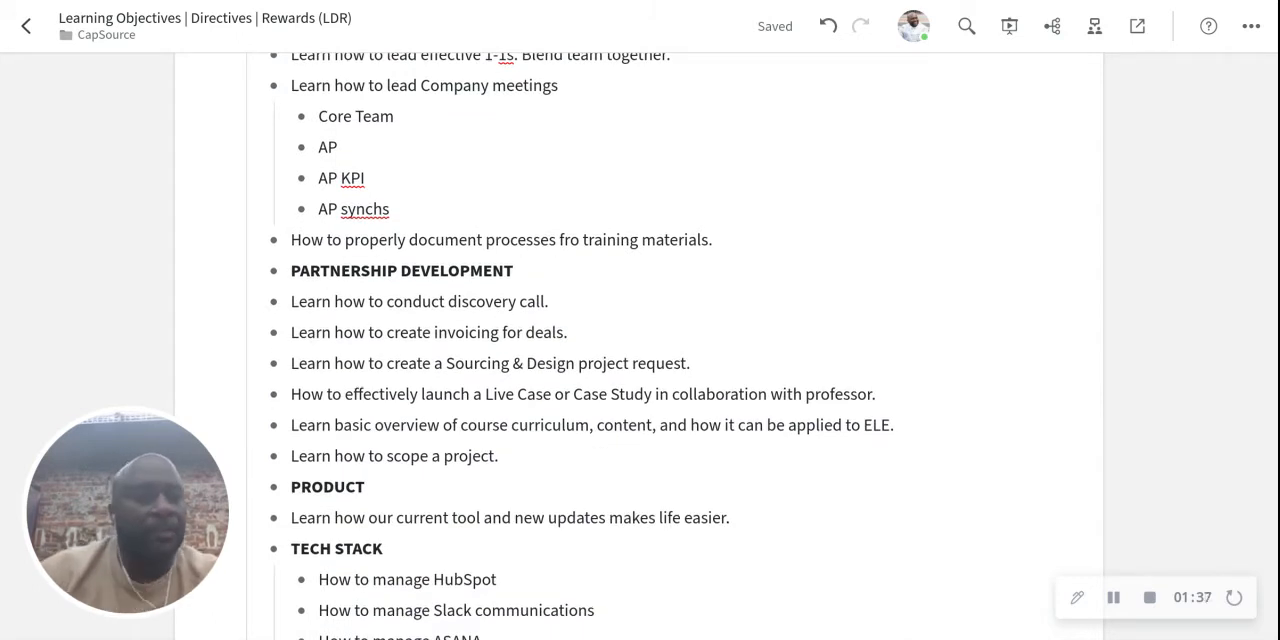
pyautogui.scroll(-3)
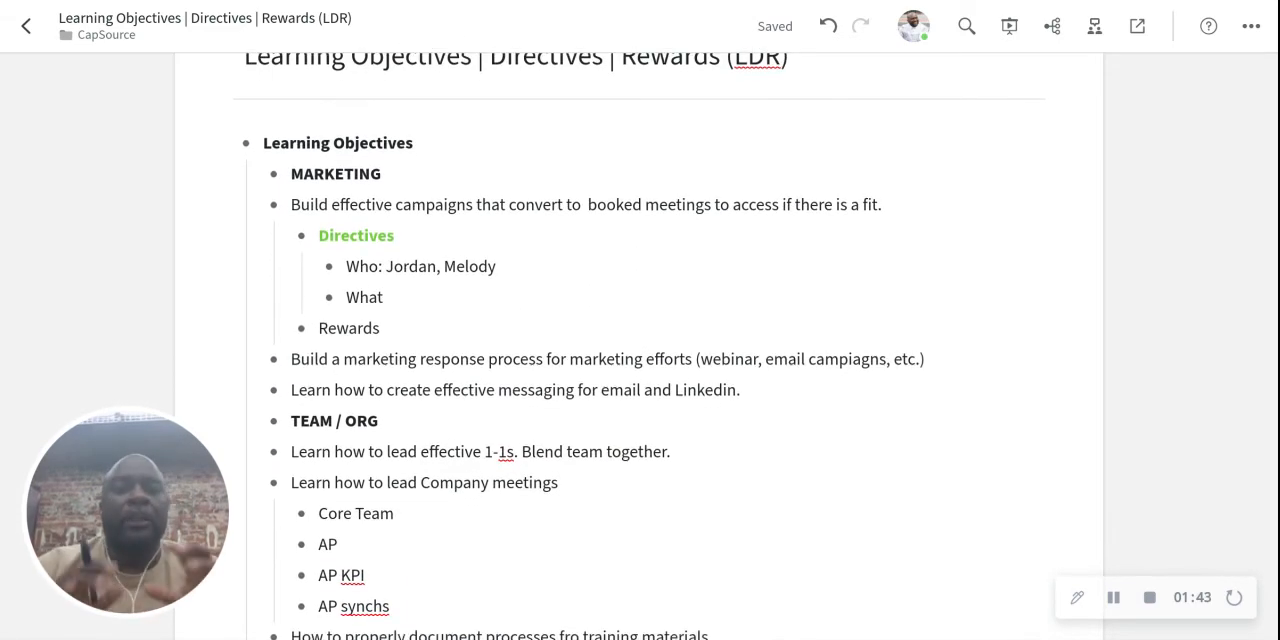
pyautogui.scroll(-3)
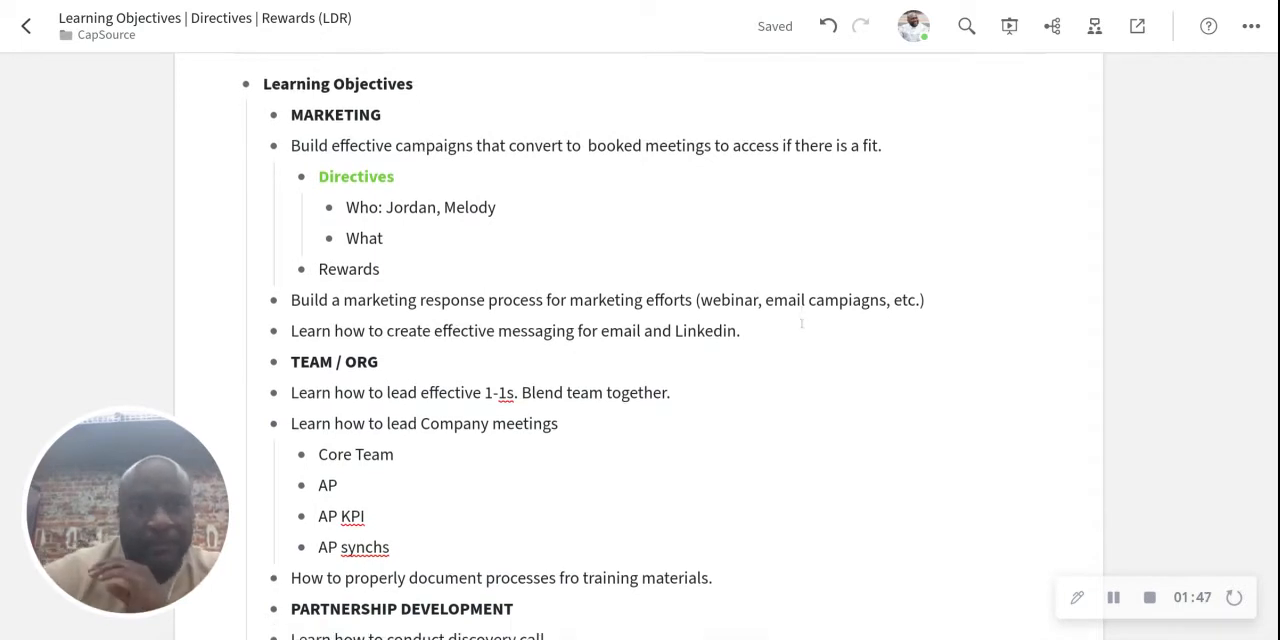
pyautogui.scroll(-3)
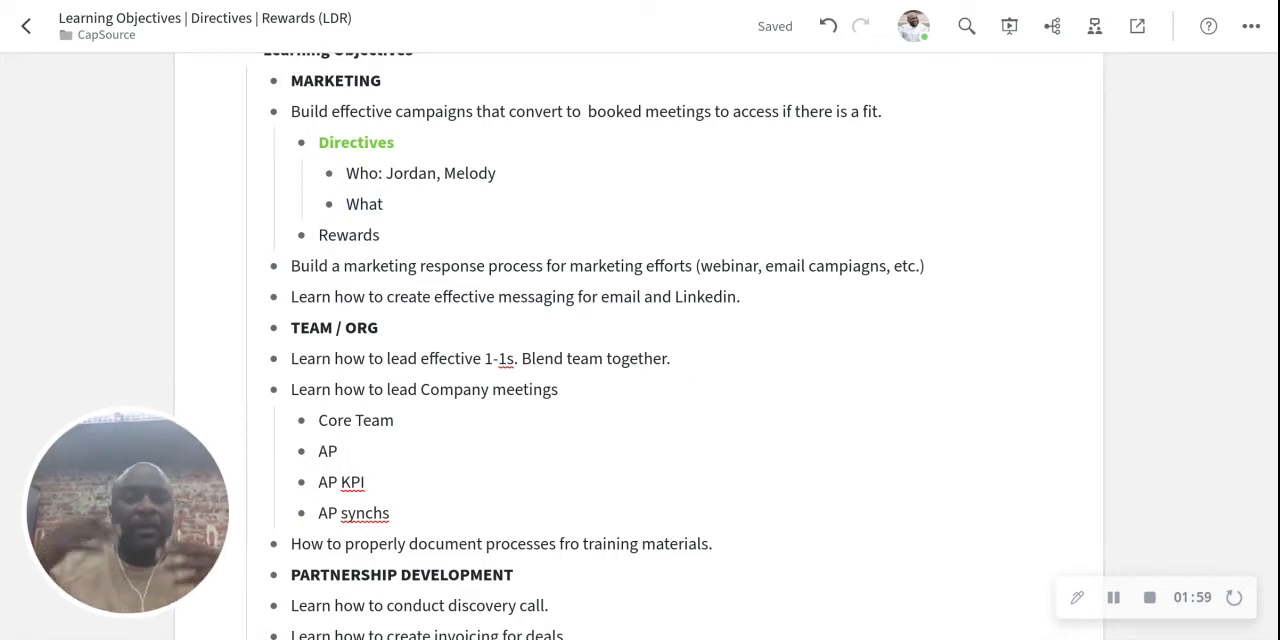
pyautogui.scroll(-3)
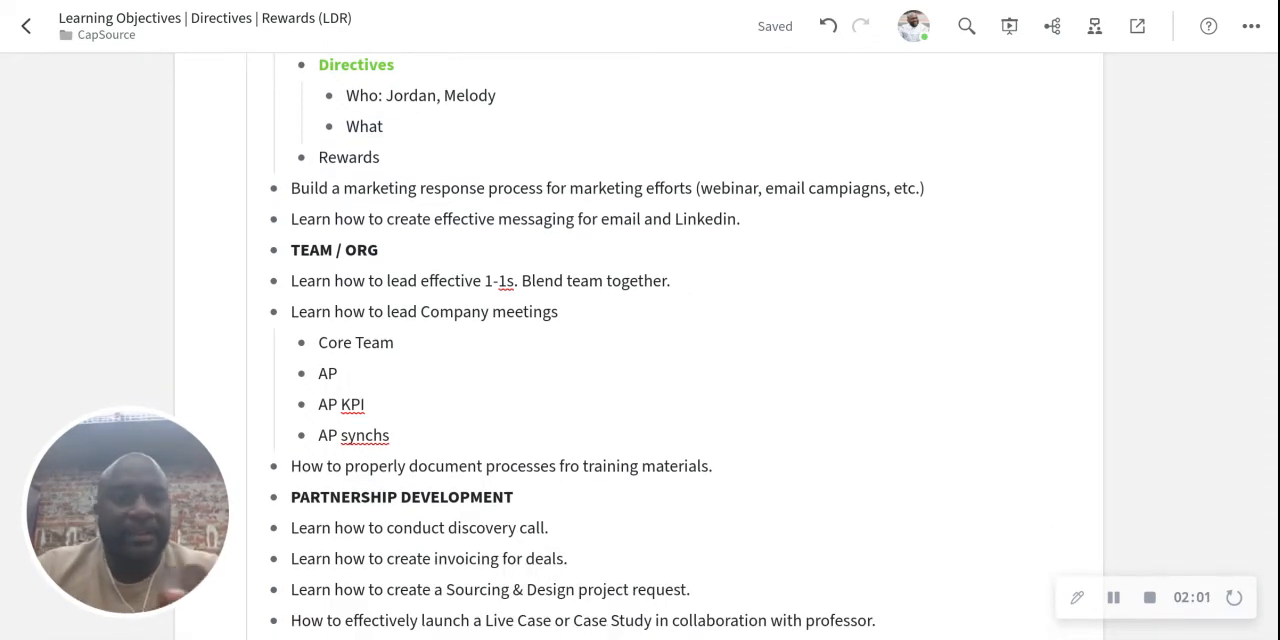
pyautogui.scroll(-3)
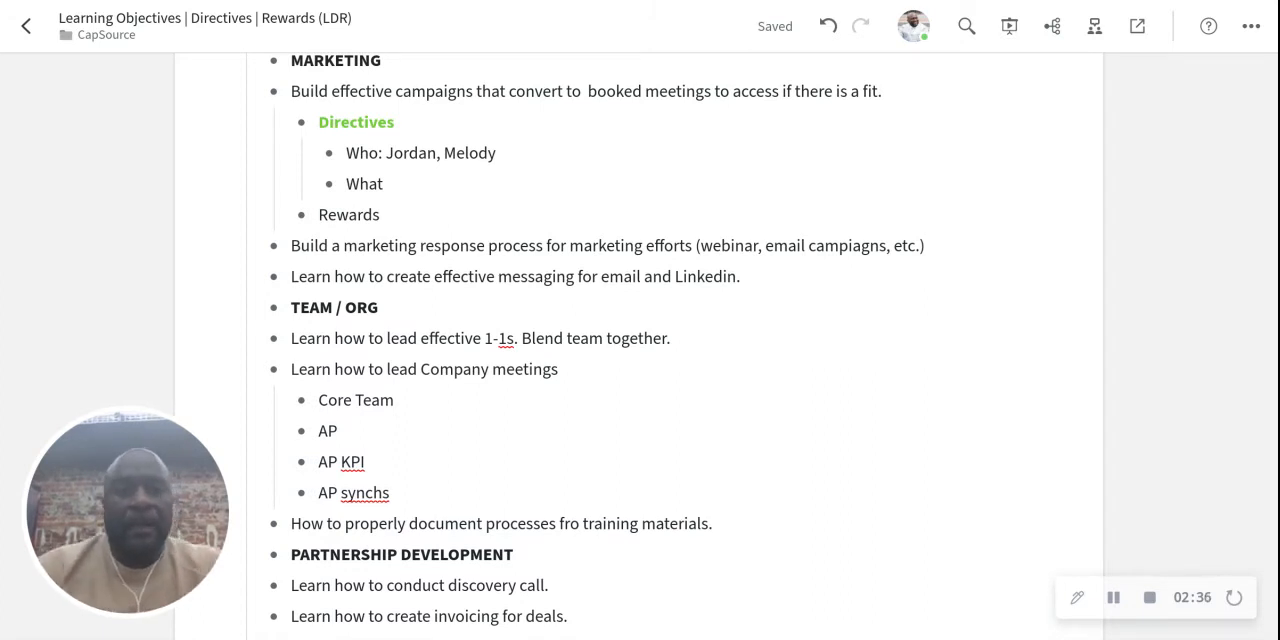
pyautogui.scroll(-3)
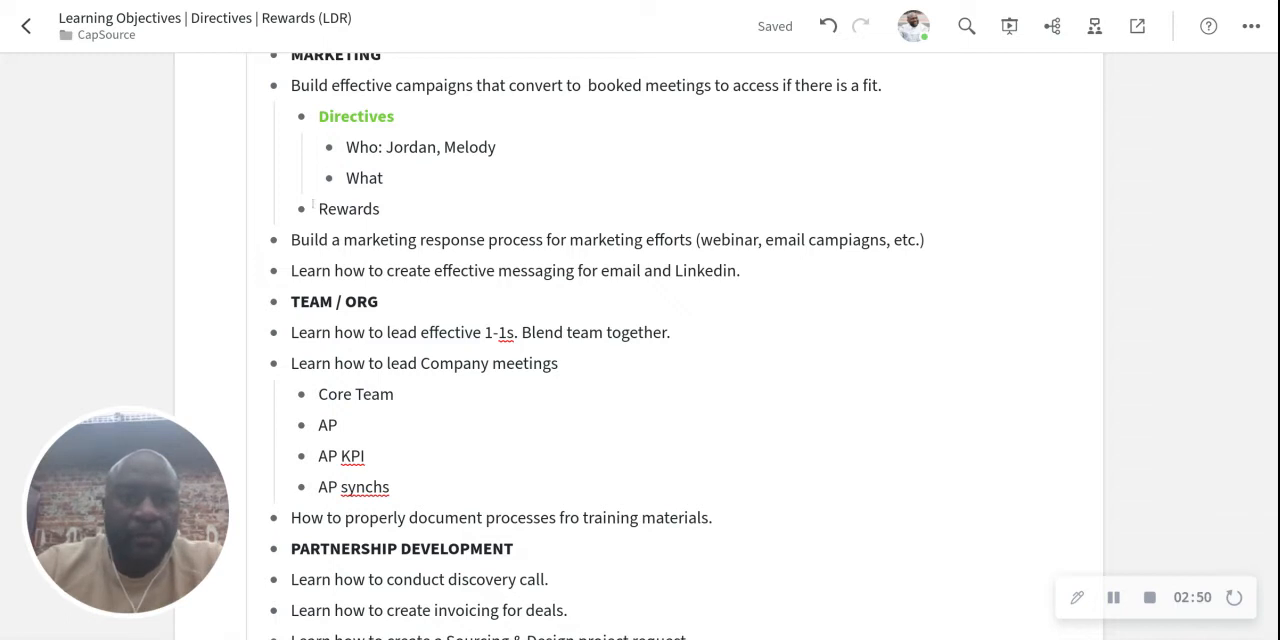
# - Select the word Rewards and apply bold blue formatting to it
pyautogui.doubleClick(348, 208)
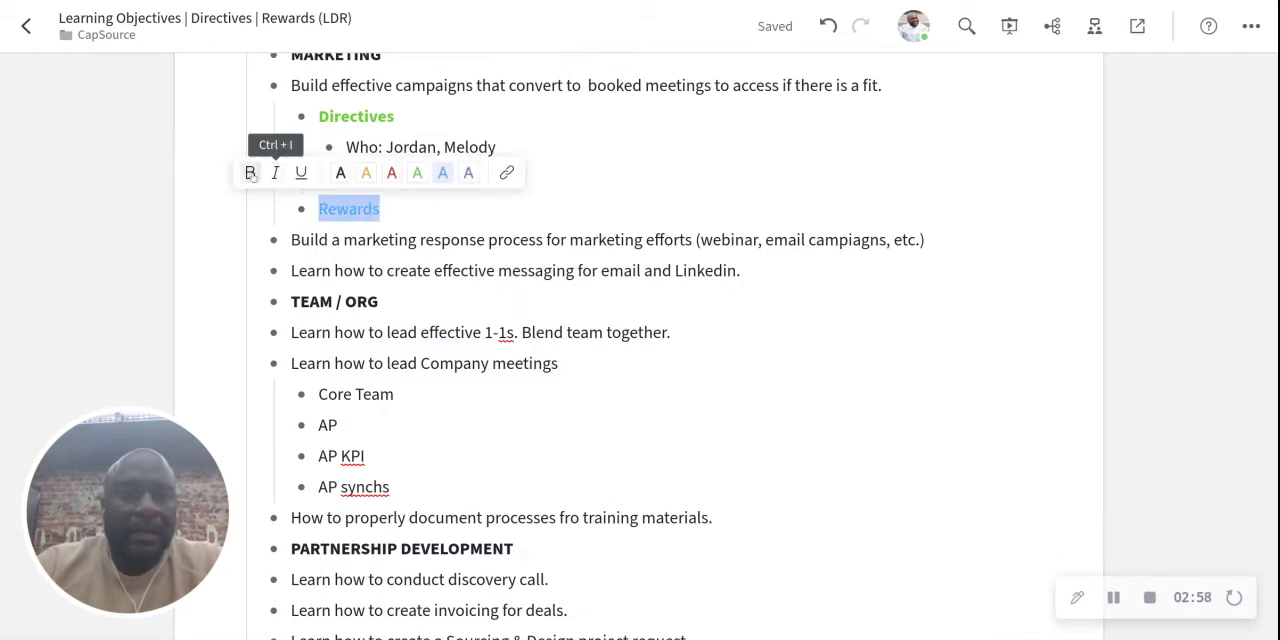
pyautogui.write('What')
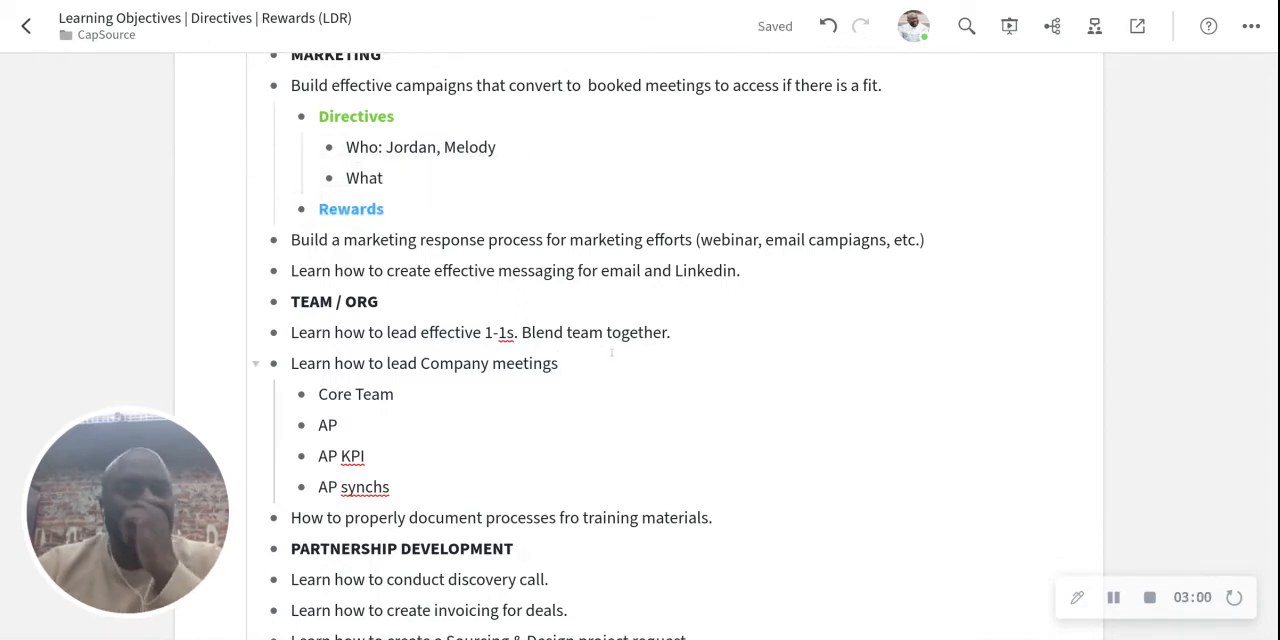